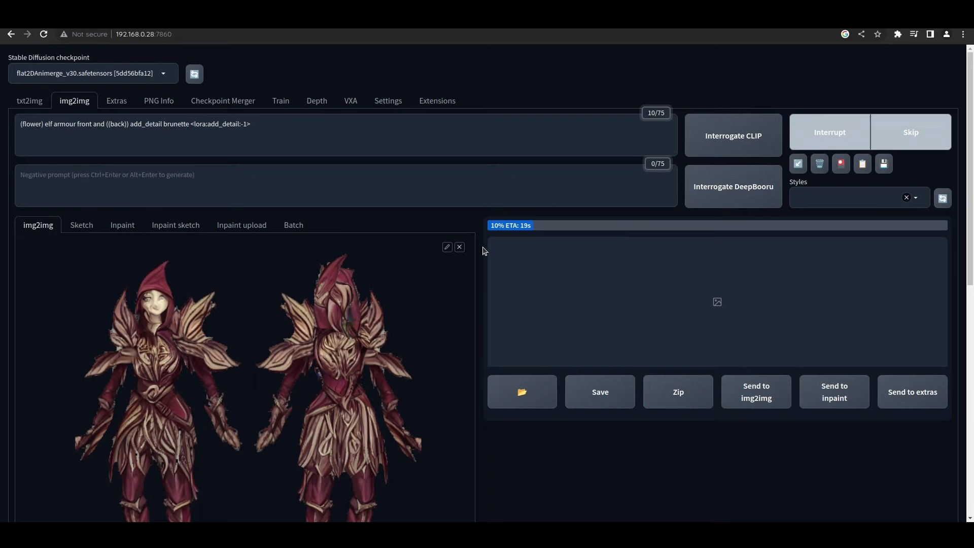
- Inspect the generated elf armour sheets at both add_detail LoRA weights in the full-size viewer
click(717, 303)
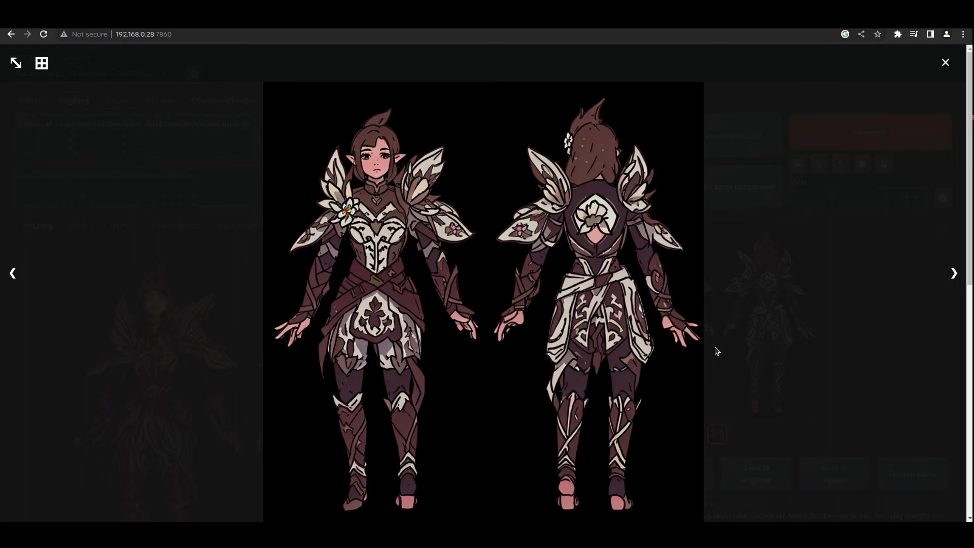
click(944, 61)
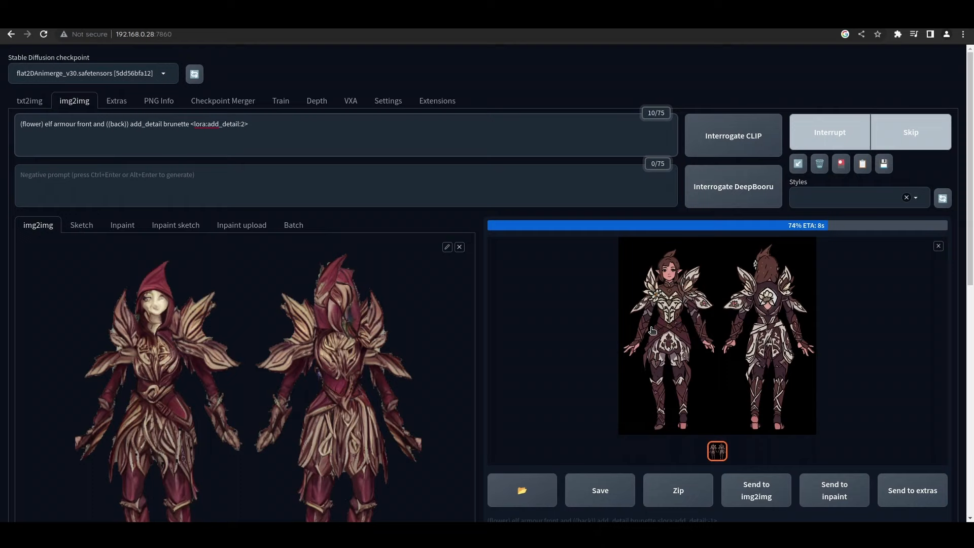
click(717, 336)
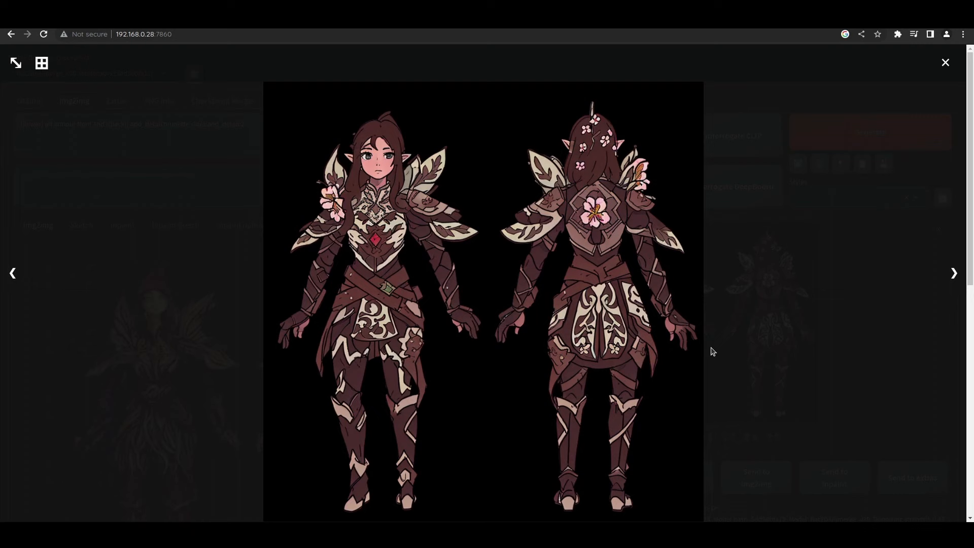
click(945, 62)
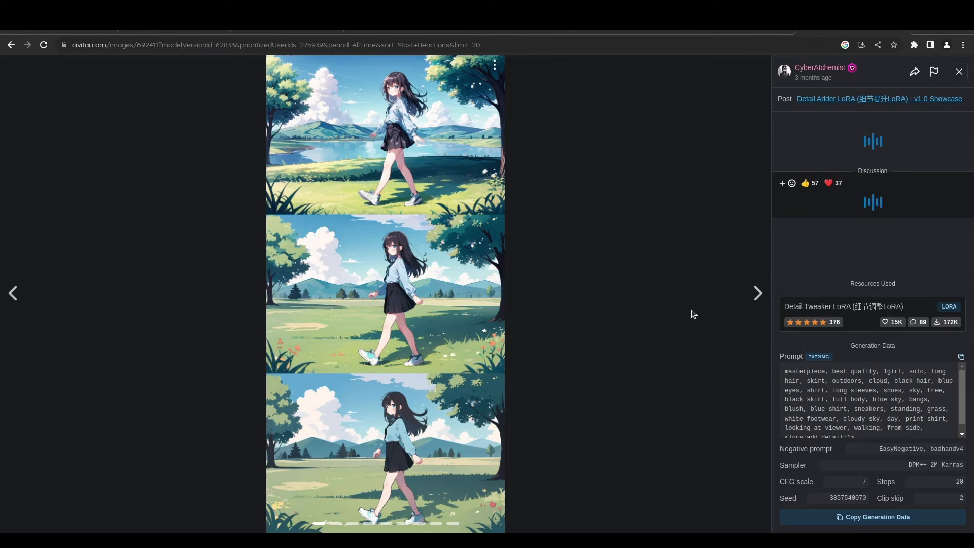
click(757, 292)
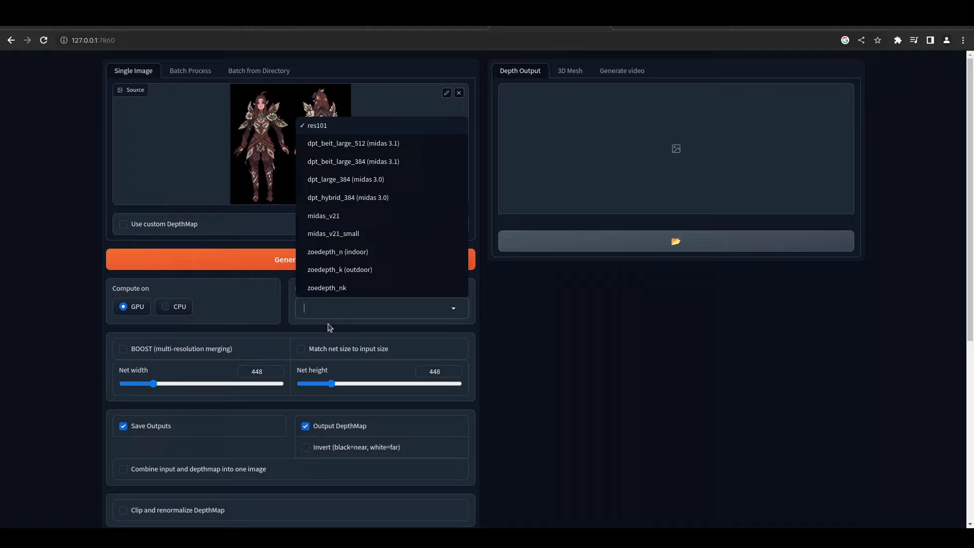
- Compute the zoedepth_n (indoor) depth map of the armour sheet and raise net size to 1024
scroll(down, 3)
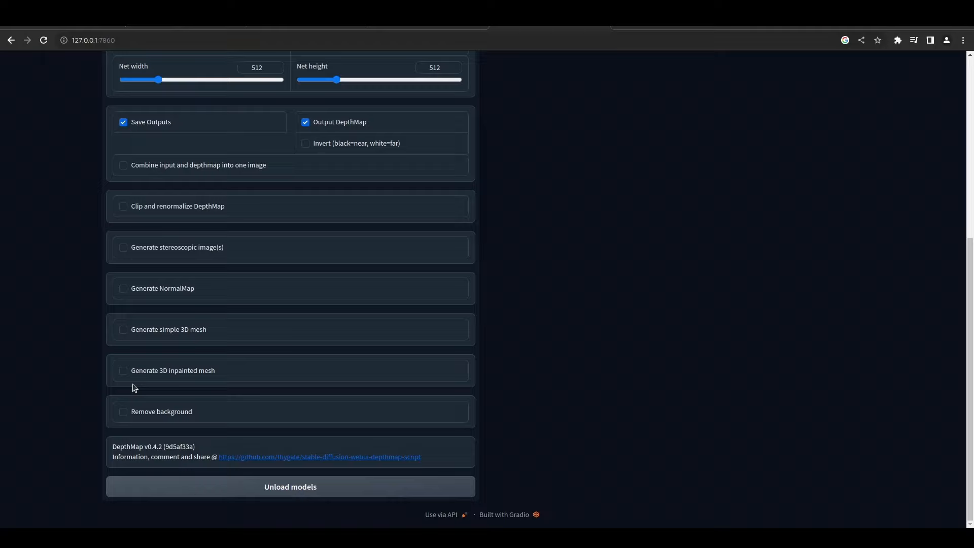
scroll(up, 3)
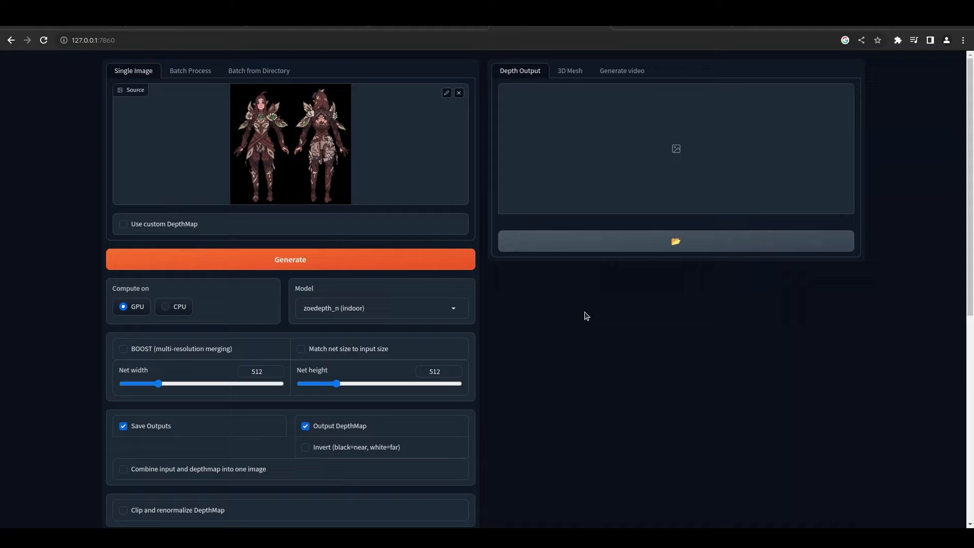
click(290, 258)
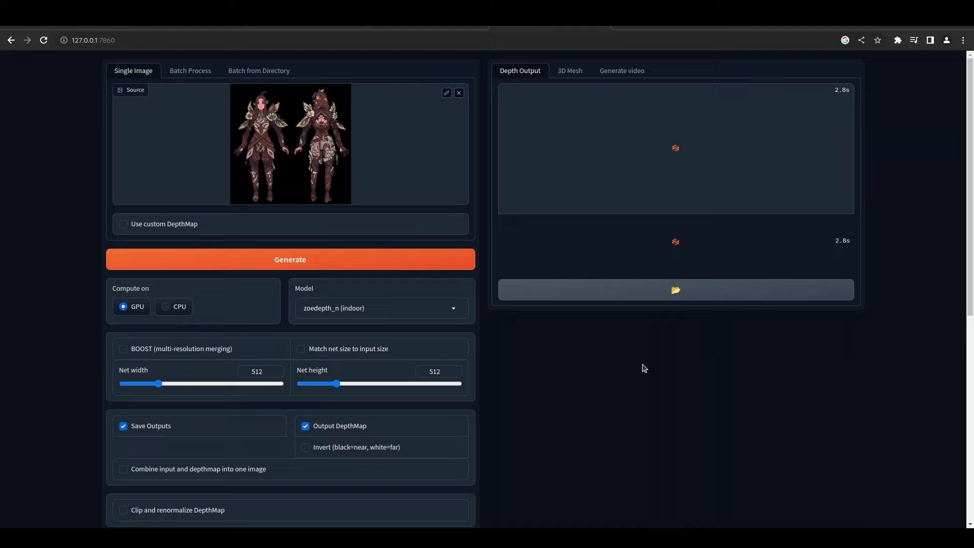
click(290, 258)
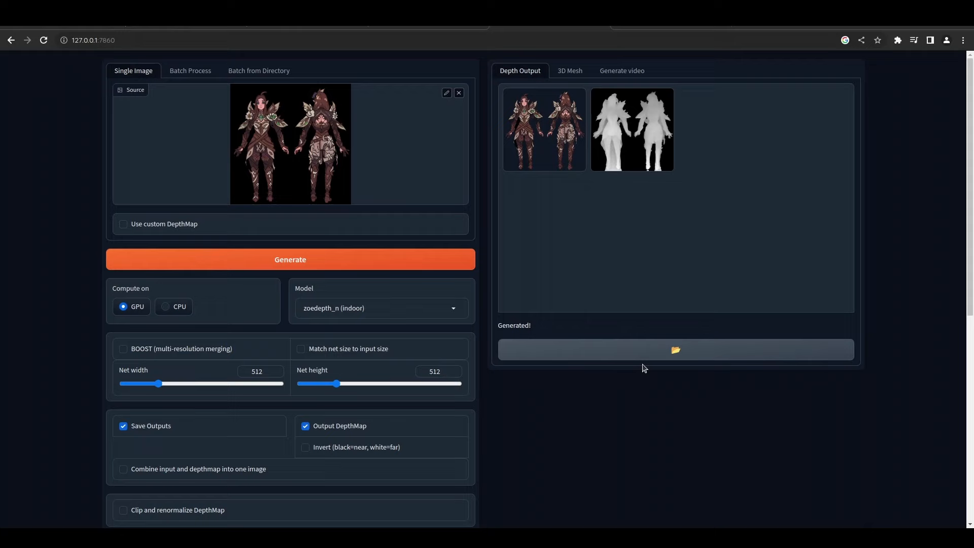
click(631, 129)
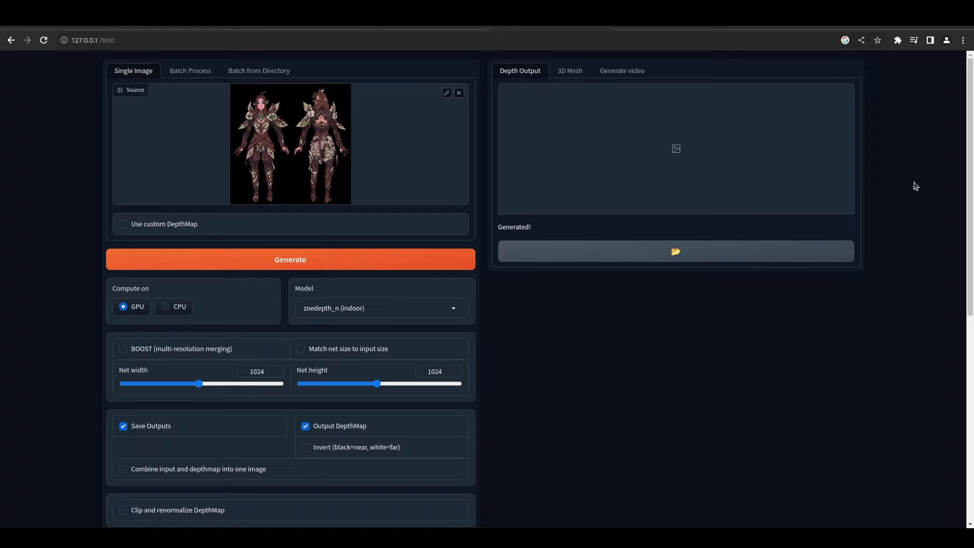
- Generate the 1024-resolution depth map before moving to img2img inpainting with the silhouette mask
click(291, 259)
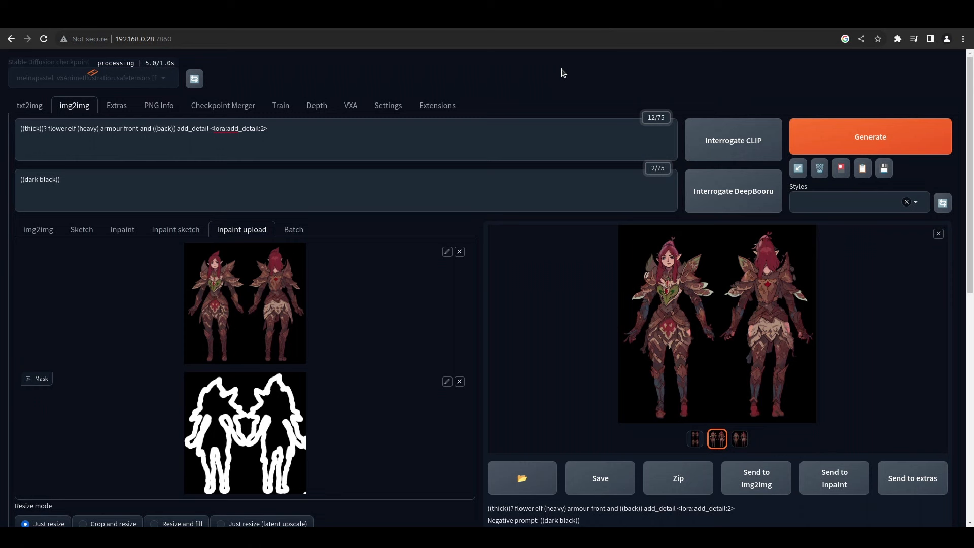
click(869, 136)
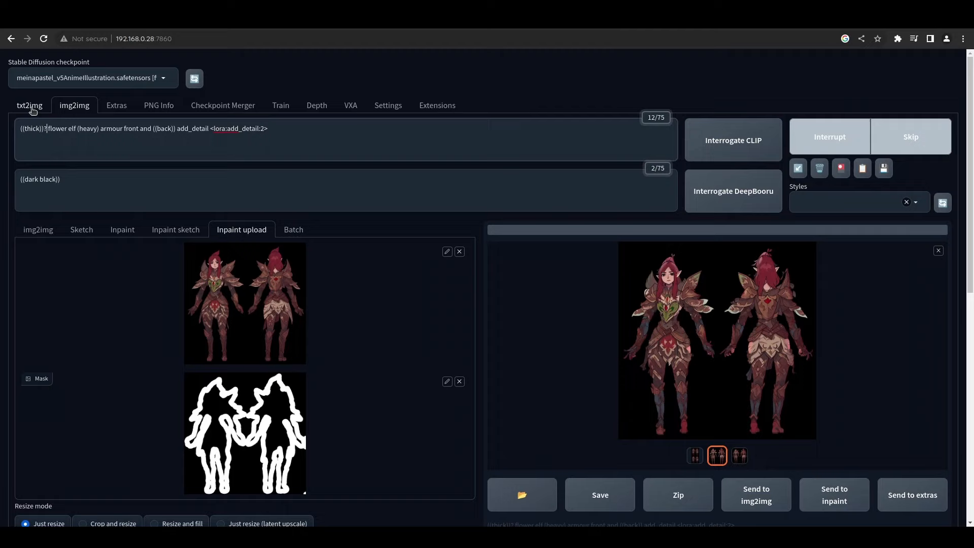
click(716, 340)
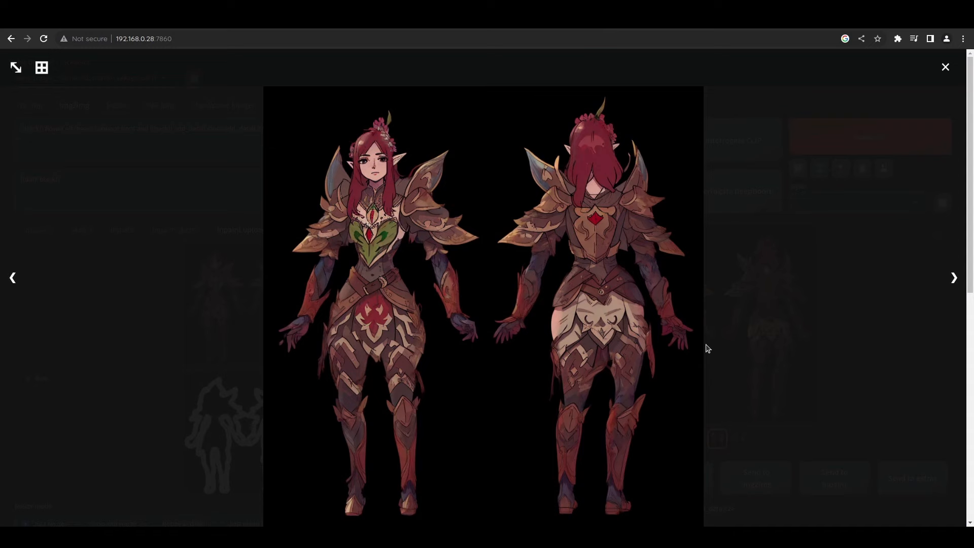
click(944, 67)
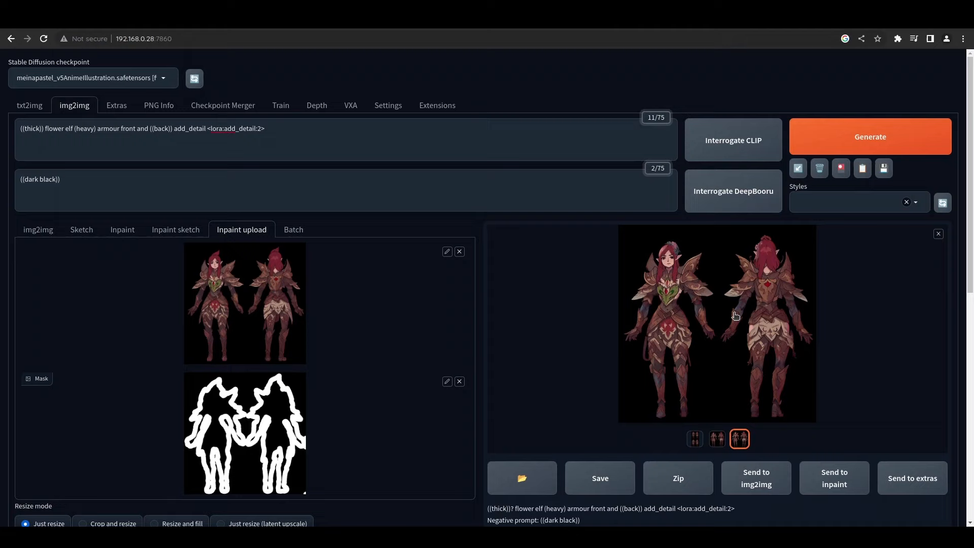
click(870, 136)
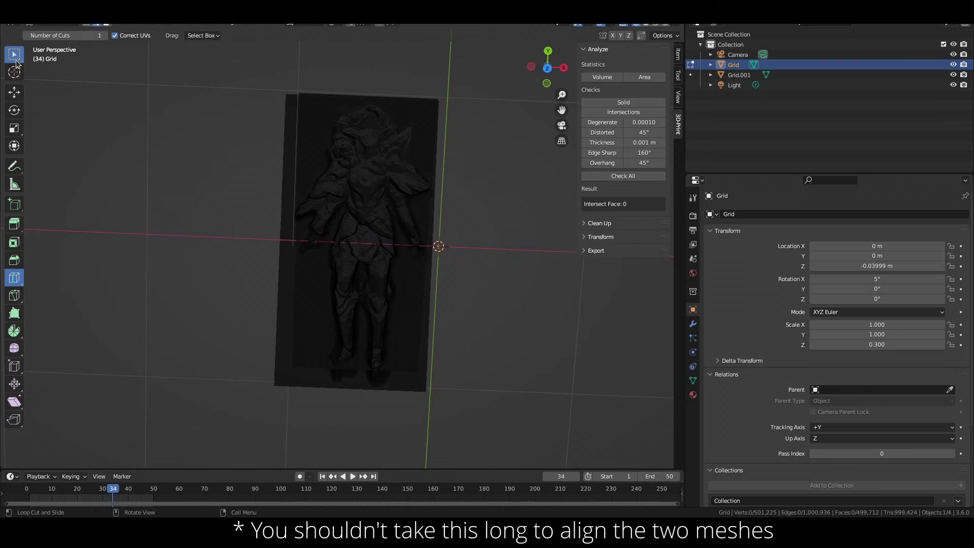
- Select Grid.001 in the Outliner for the Decimate modifier at ratio 0.01
click(739, 74)
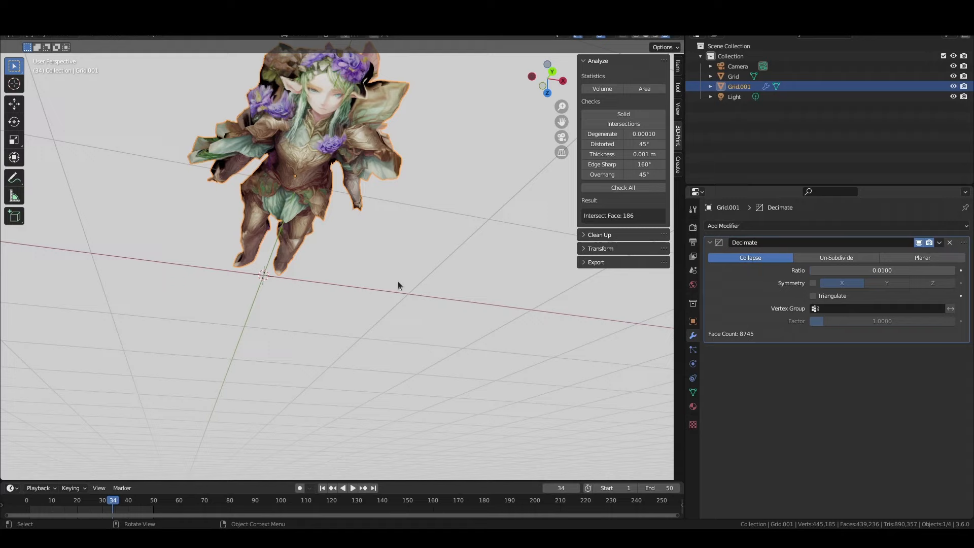
- Hide the original Grid, then apply Grid.001's Decimate modifier permanently
click(733, 76)
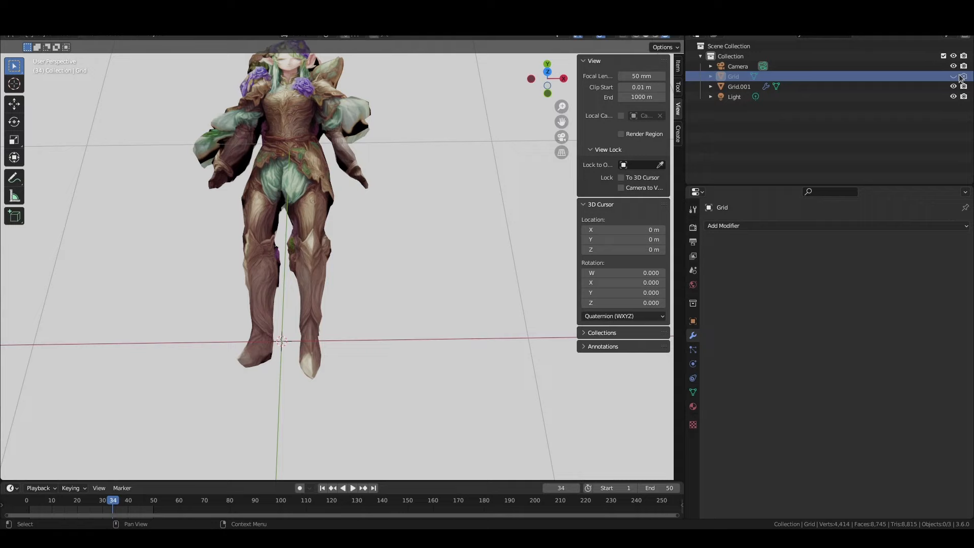
click(738, 86)
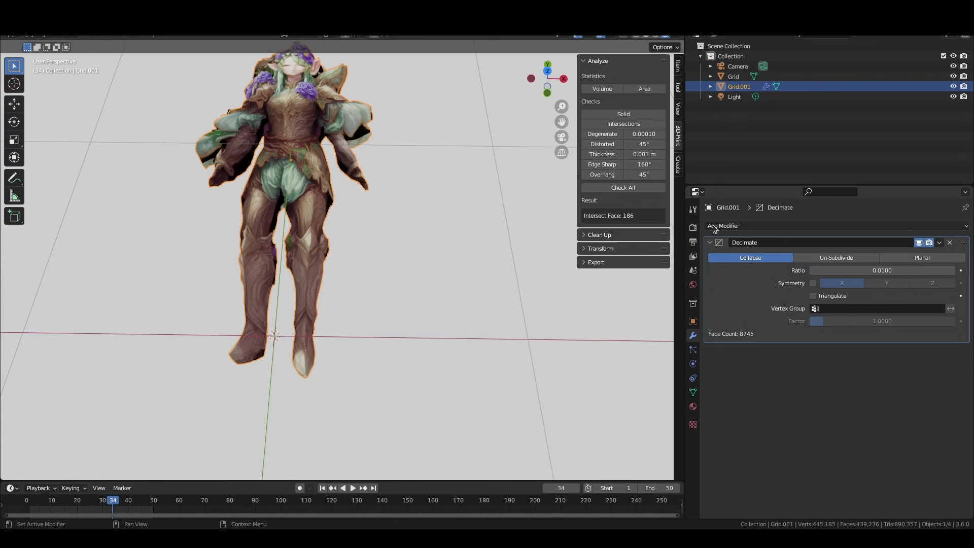
click(722, 225)
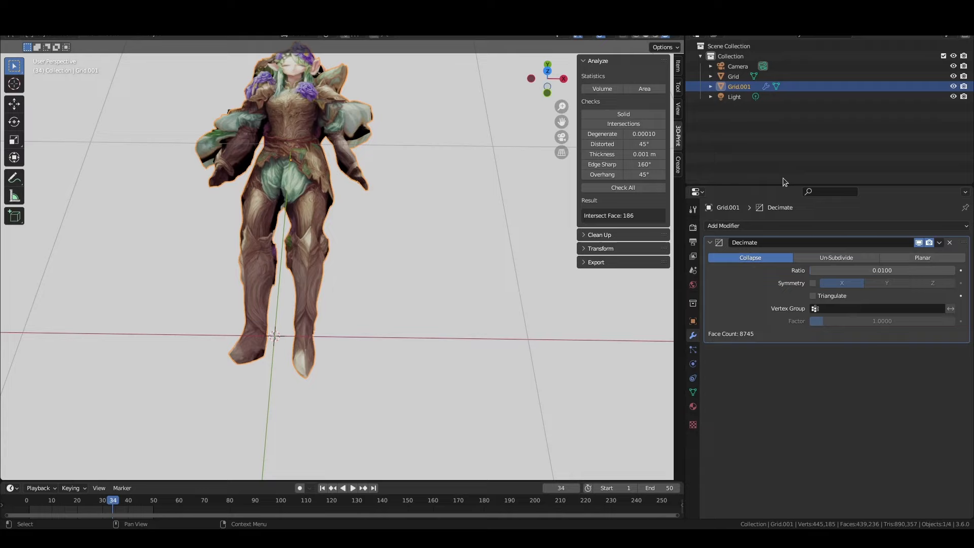
click(938, 243)
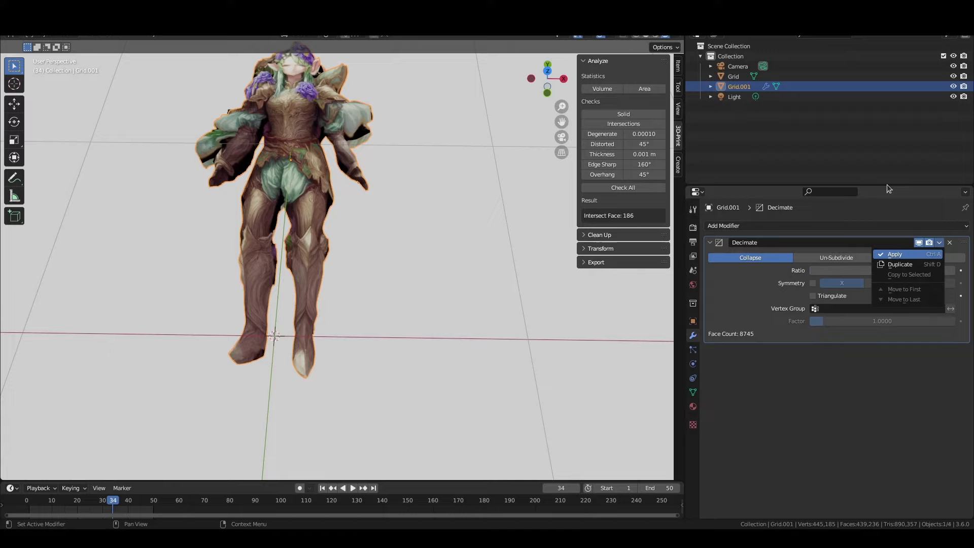
click(722, 225)
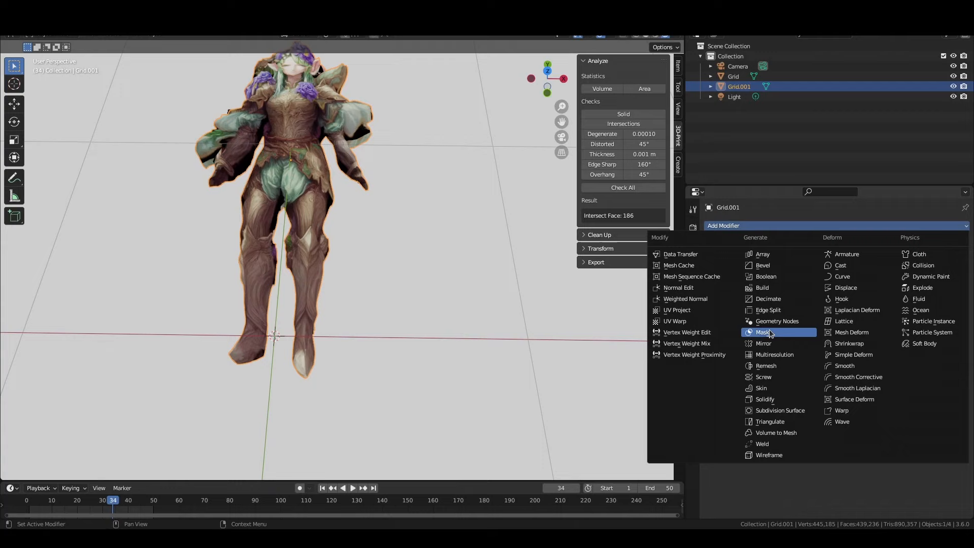
- Move Grid.001 along Z in top view so it lines up with its paired relief mesh
click(774, 354)
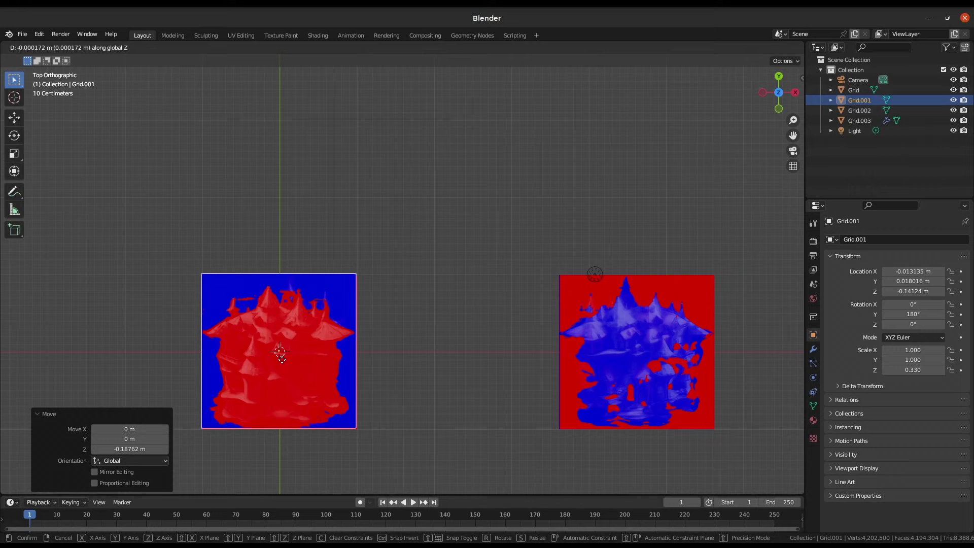
click(859, 120)
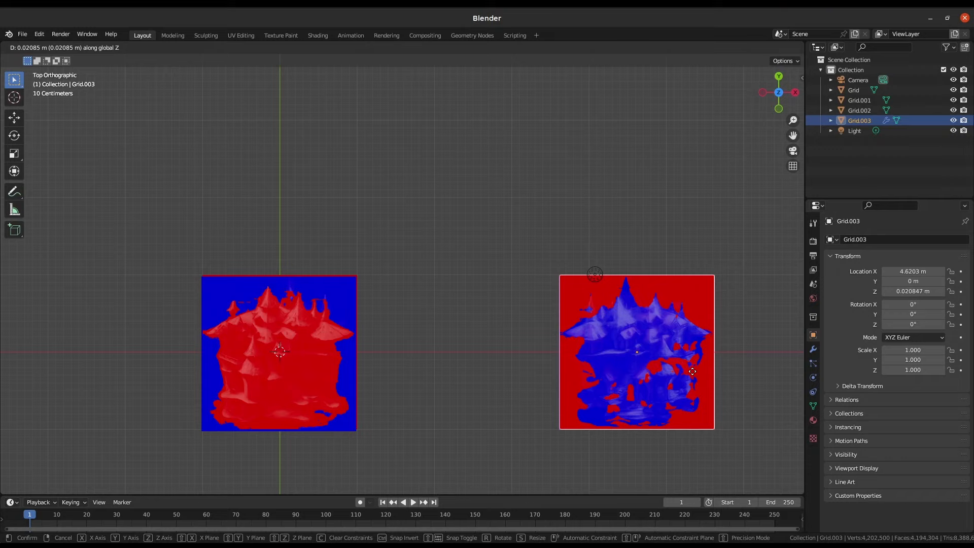